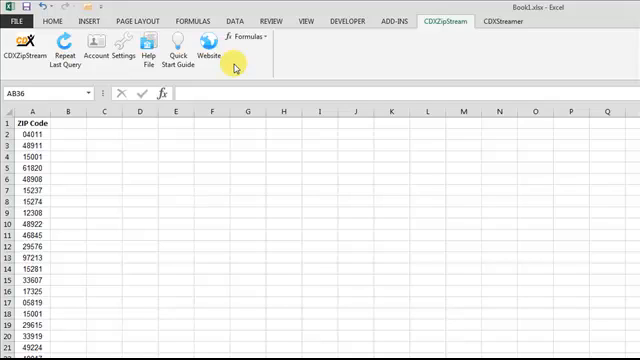
pyautogui.moveTo(56, 136)
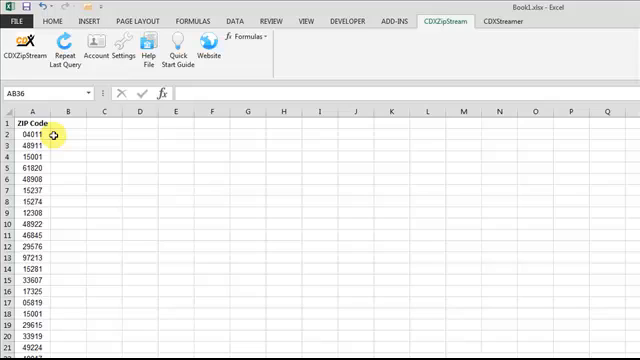
# Step: Launch the CDXZipStream data window from the first zip code in A2
pyautogui.click(34, 136)
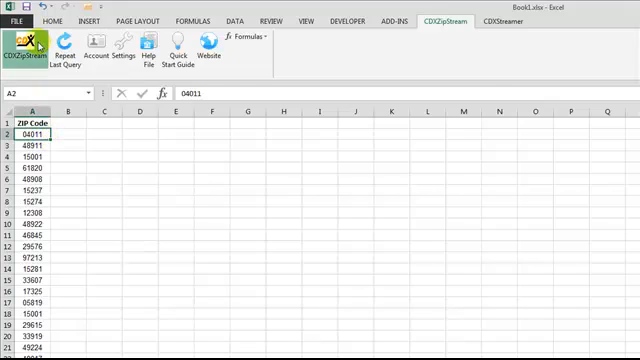
pyautogui.click(34, 50)
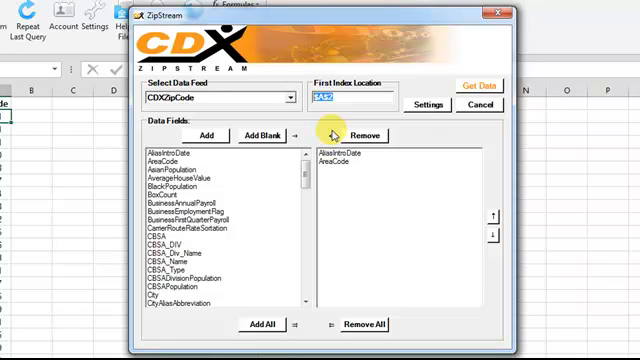
# Step: Choose CDXZipCode as the data feed
pyautogui.click(284, 96)
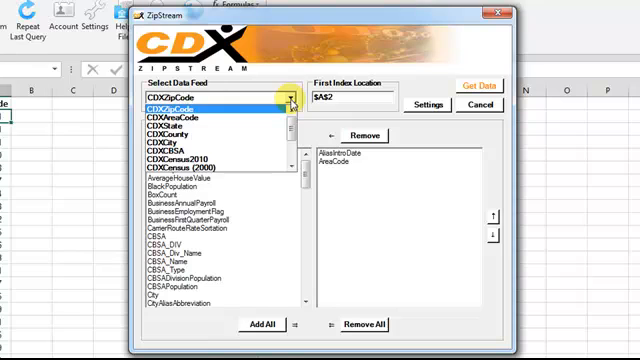
pyautogui.scroll(-3)
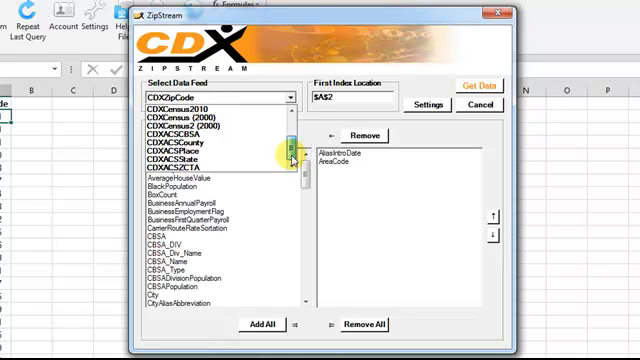
pyautogui.click(292, 104)
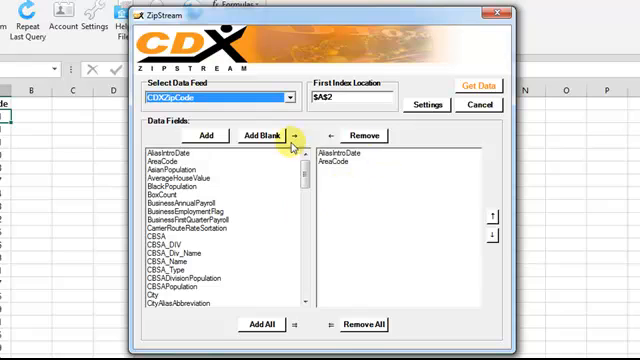
pyautogui.moveTo(356, 188)
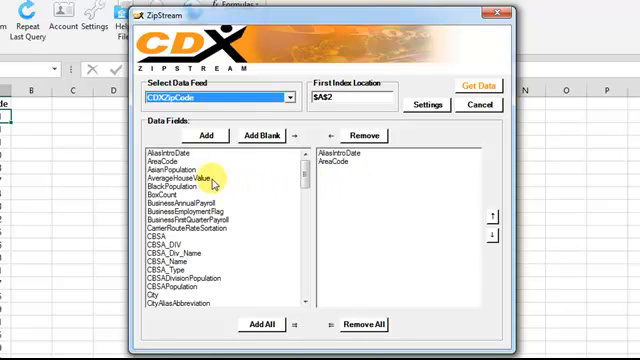
# Step: Add AverageHouseValue, BusinessAnnualPayroll and business employment fields to the picked fields
pyautogui.click(180, 178)
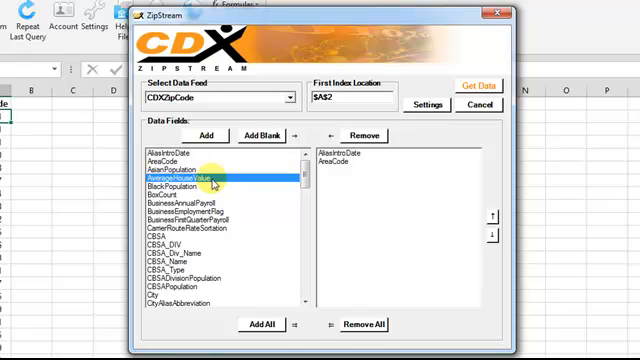
pyautogui.click(210, 204)
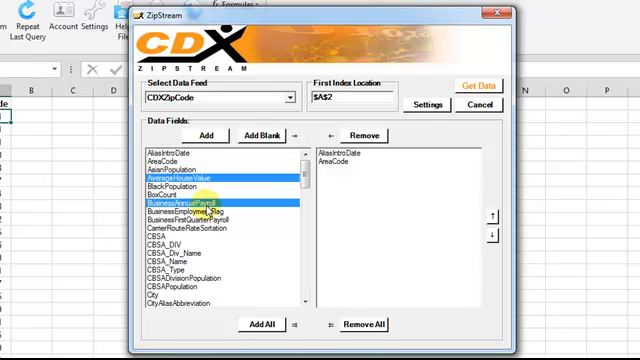
pyautogui.click(210, 228)
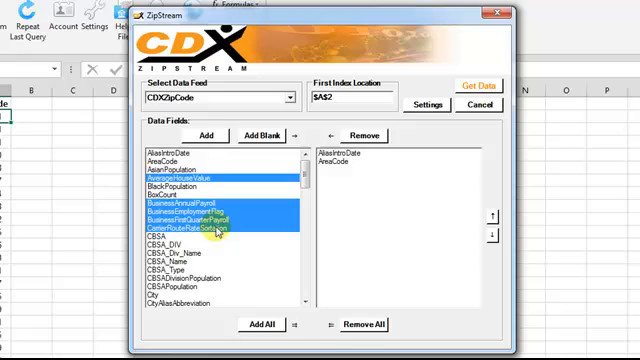
pyautogui.click(208, 136)
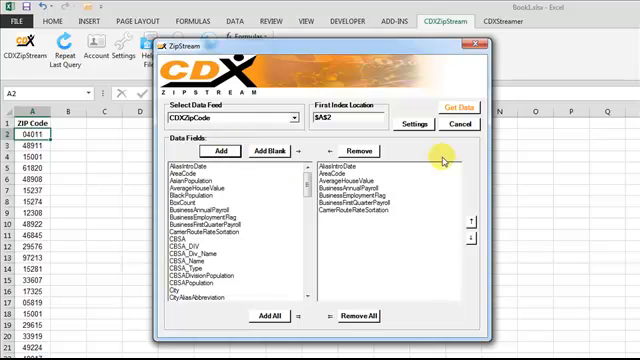
# Step: Retrieve the chosen fields as CDXZipCode formulas and check the formula in B19
pyautogui.click(460, 124)
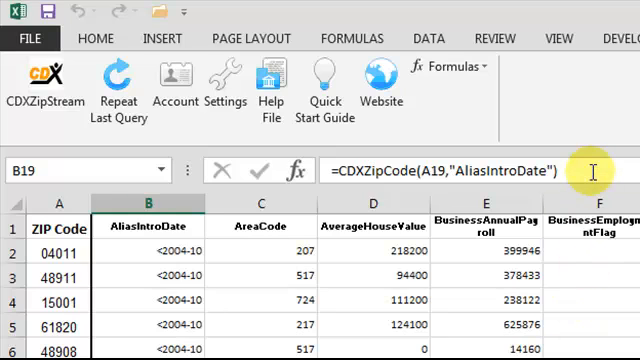
pyautogui.moveTo(592, 172)
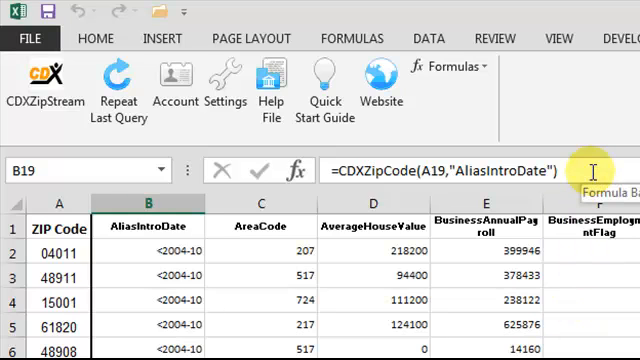
pyautogui.click(550, 168)
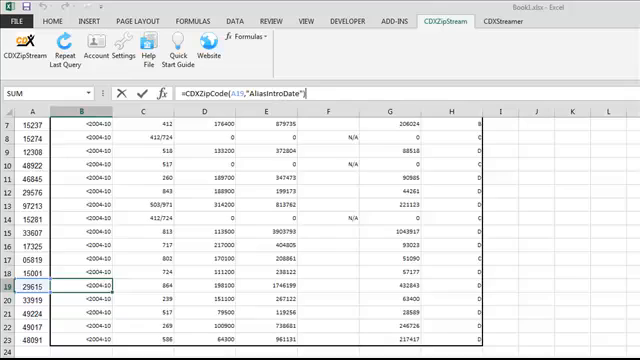
# Step: Copy the filled formula rows beside the newly added zip codes further down
pyautogui.scroll(-3)
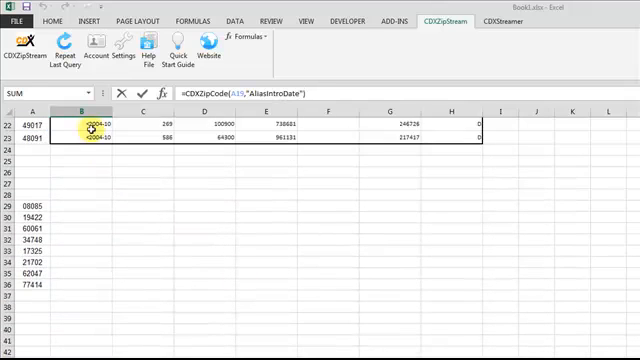
pyautogui.moveTo(82, 128); pyautogui.dragTo(468, 128)
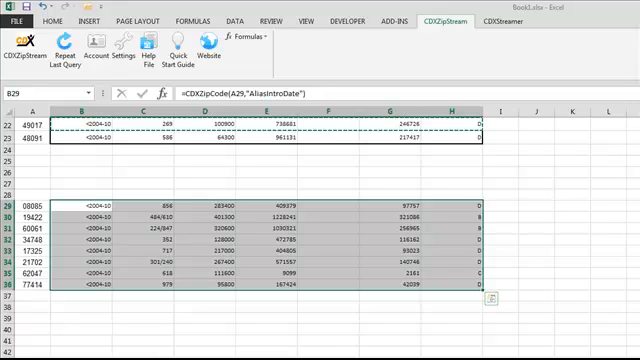
# Step: Set CDXZipStream to insert retrieved data as values instead of formulas
pyautogui.click(122, 48)
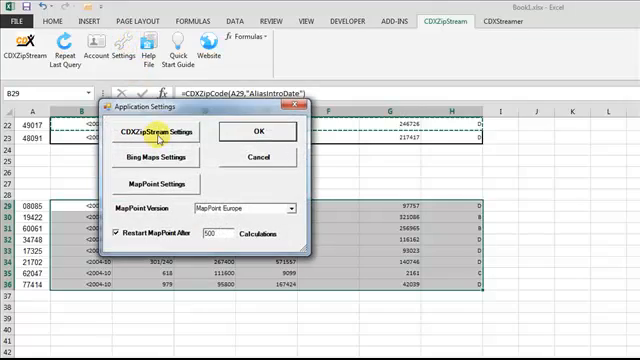
pyautogui.click(156, 132)
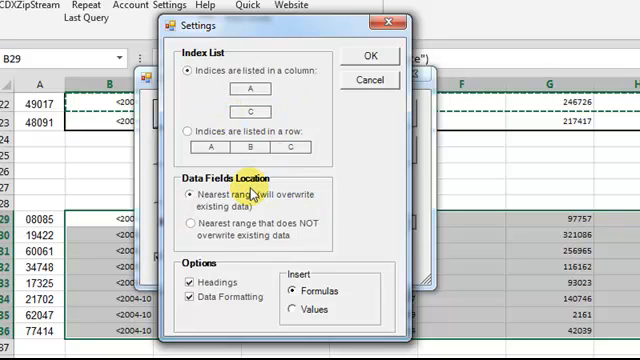
pyautogui.moveTo(300, 312)
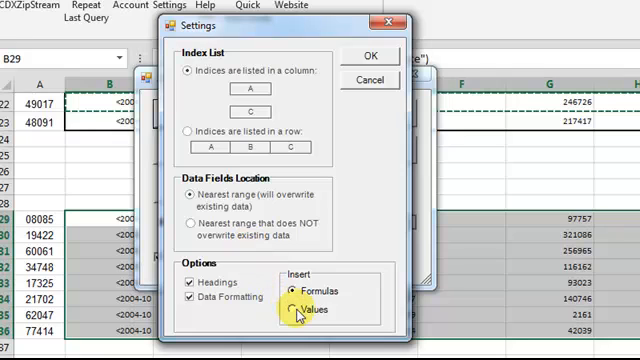
pyautogui.click(292, 312)
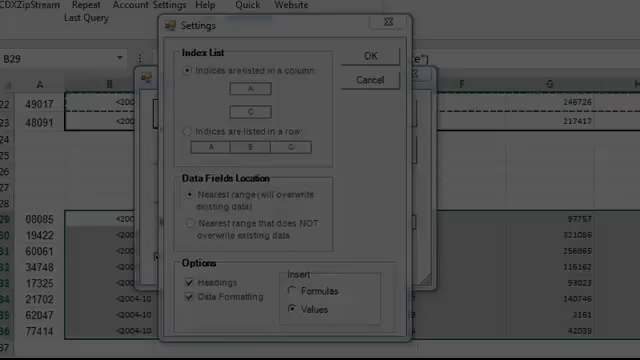
pyautogui.click(372, 56)
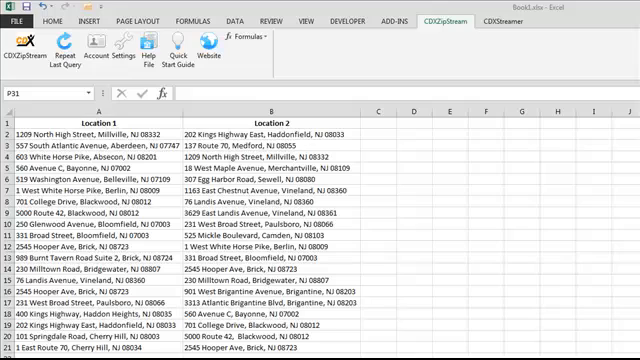
pyautogui.moveTo(390, 144)
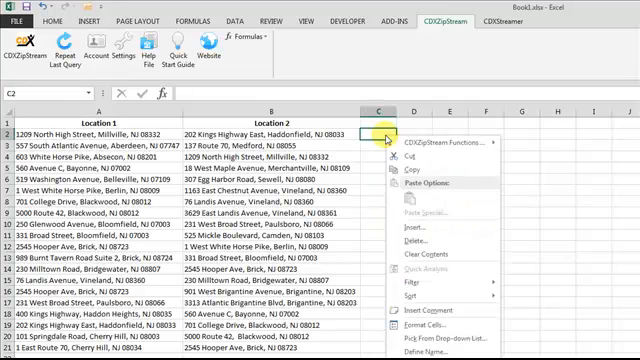
pyautogui.moveTo(456, 144)
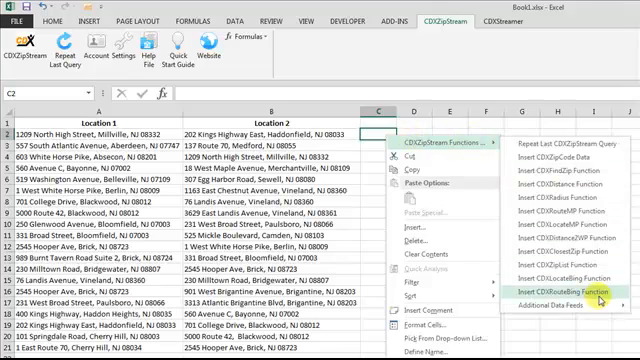
# Step: Insert a CDXRouteBing quickest driving distance in miles from A2 to B2 with AutoCopy enabled
pyautogui.click(564, 292)
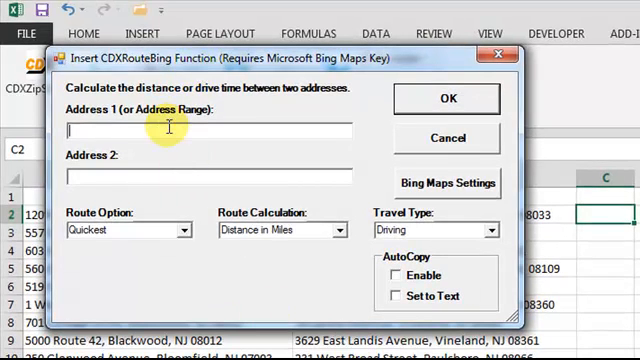
pyautogui.write('A2')
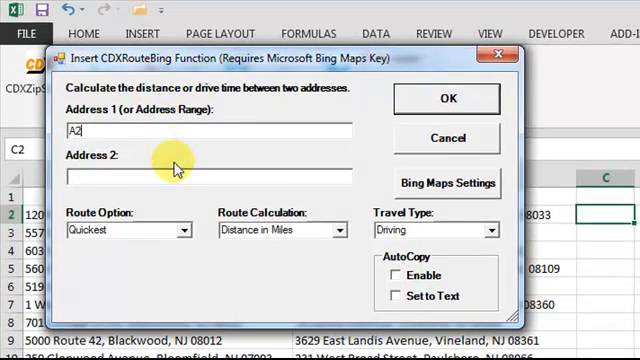
pyautogui.write('B2')
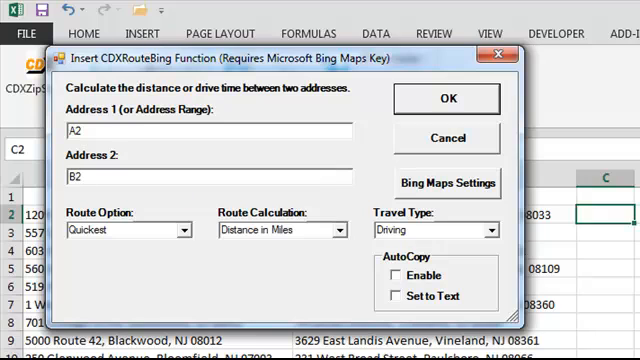
pyautogui.click(184, 230)
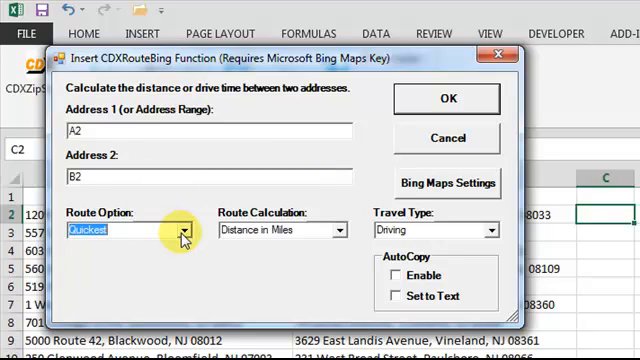
pyautogui.moveTo(340, 230)
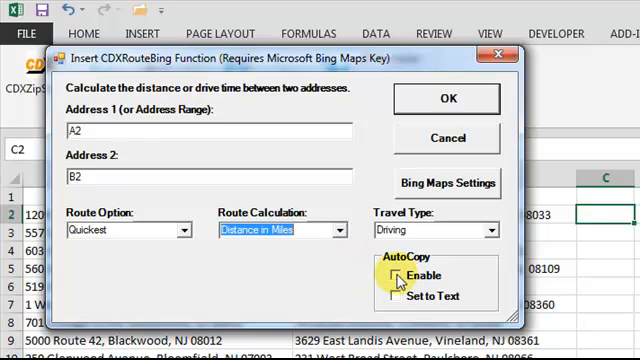
pyautogui.click(396, 276)
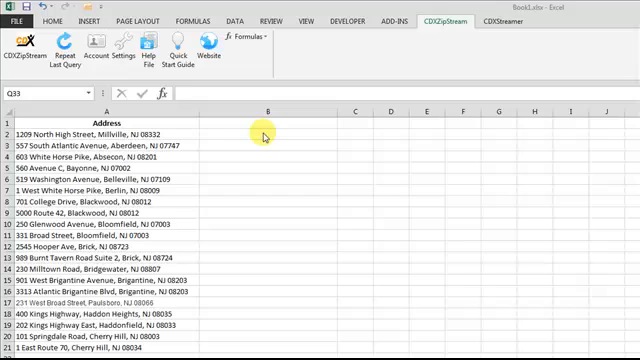
# Step: Insert a CDXLocateBing geocode of A2 into B2 as text with AutoCopy enabled
pyautogui.click(264, 132)
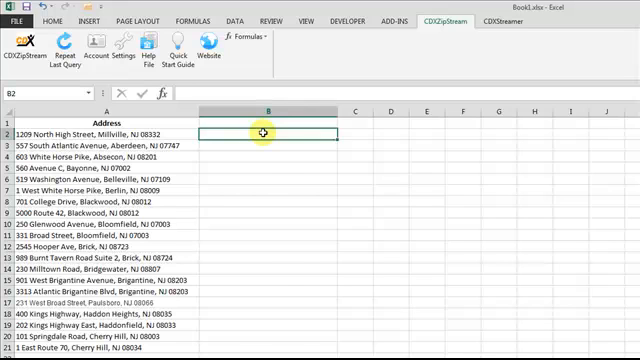
pyautogui.rightClick(262, 132)
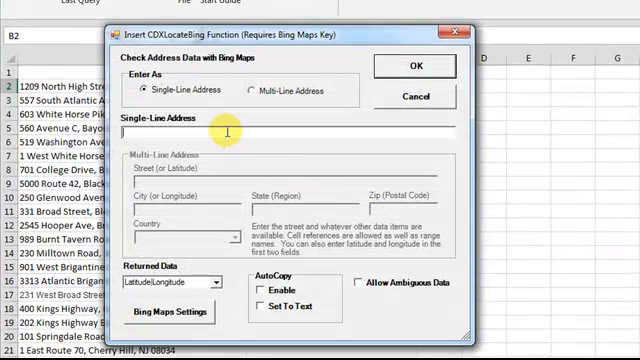
pyautogui.write('A2')
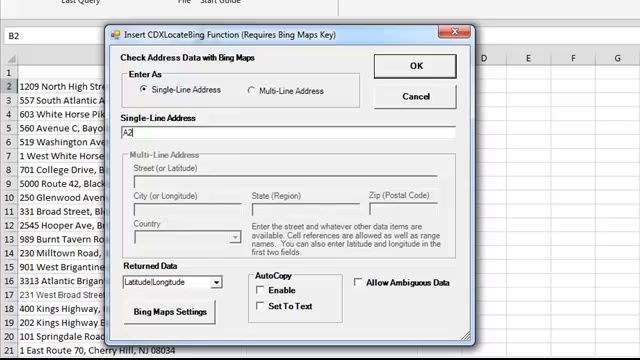
pyautogui.click(210, 282)
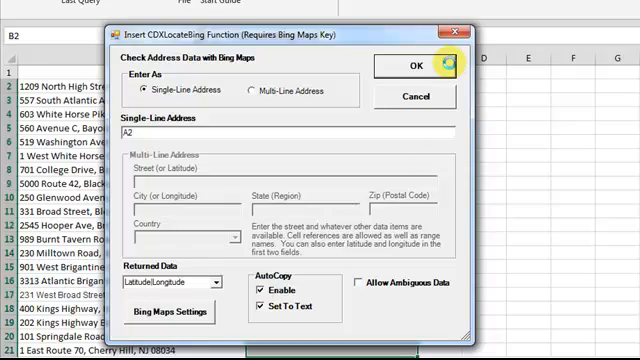
pyautogui.click(408, 64)
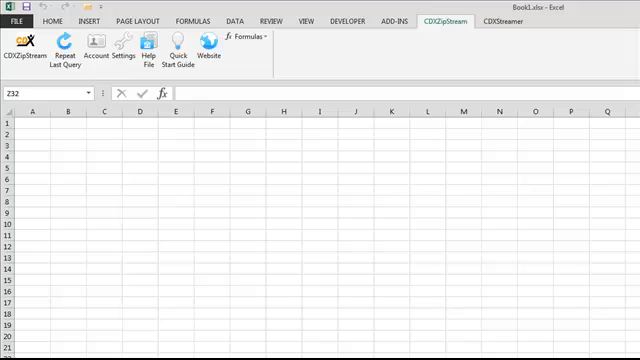
# Step: Insert a CDXRadius list of zip codes within 5 miles of 08034 at F3
pyautogui.rightClick(198, 148)
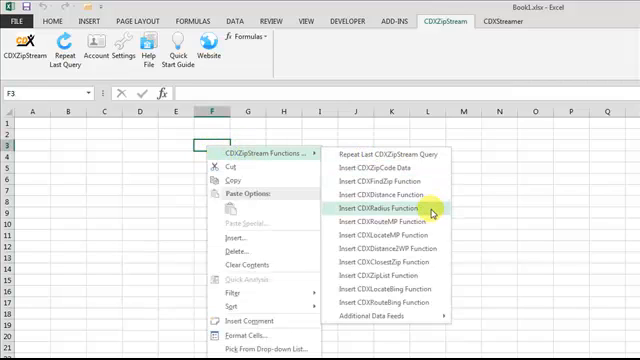
pyautogui.click(390, 204)
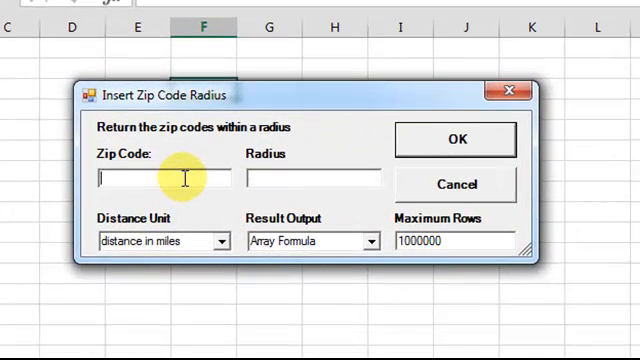
pyautogui.write('08034')
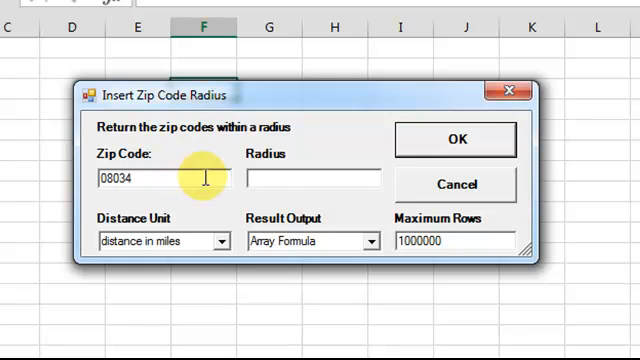
pyautogui.write('5')
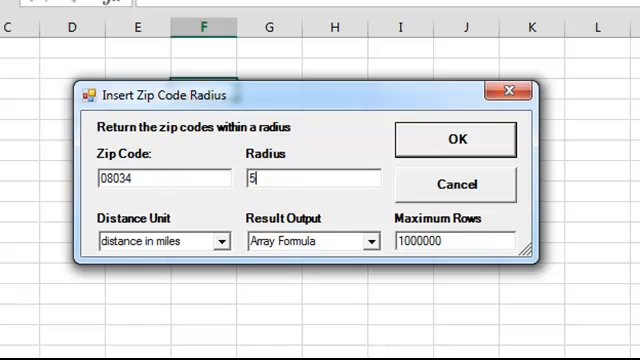
pyautogui.moveTo(418, 156)
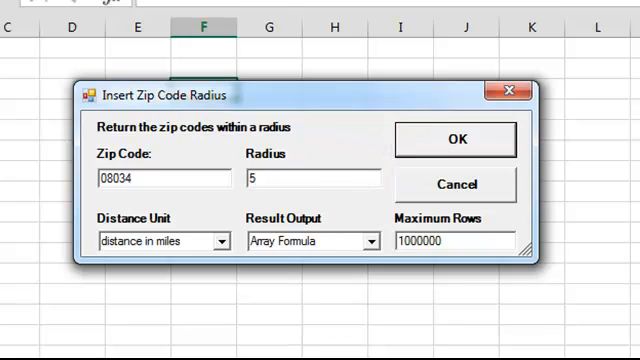
pyautogui.click(452, 140)
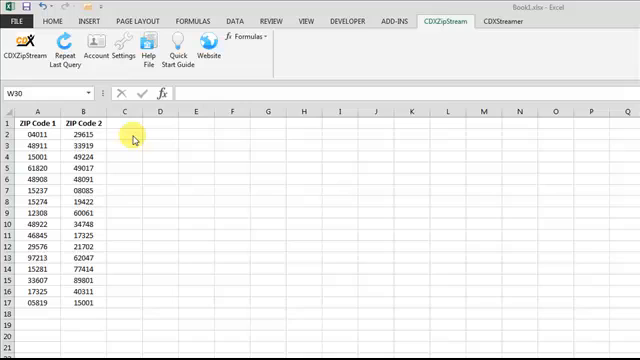
# Step: Insert a CDXDistance formula in C2 for zips A2 and B2, returning 905.0746 miles
pyautogui.rightClick(124, 130)
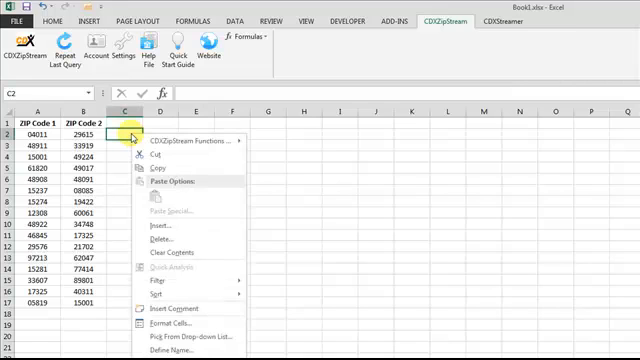
pyautogui.moveTo(184, 140)
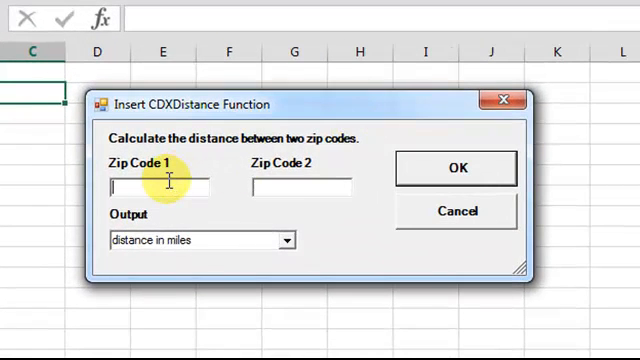
pyautogui.write('A2')
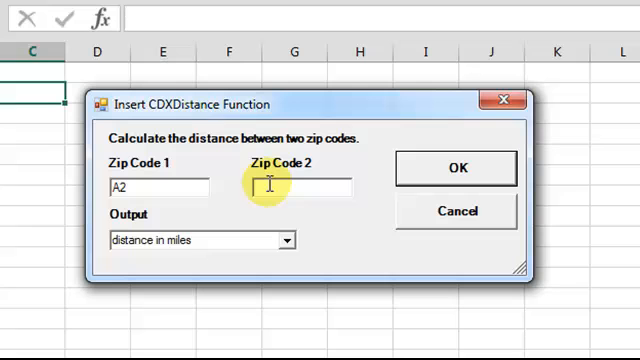
pyautogui.write('B2')
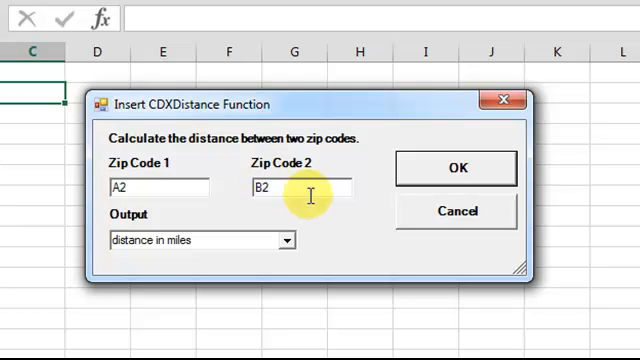
pyautogui.click(456, 168)
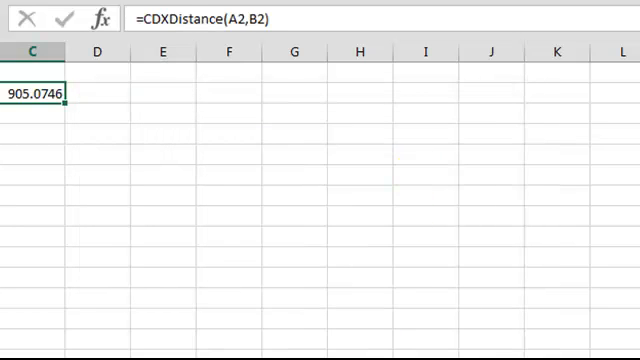